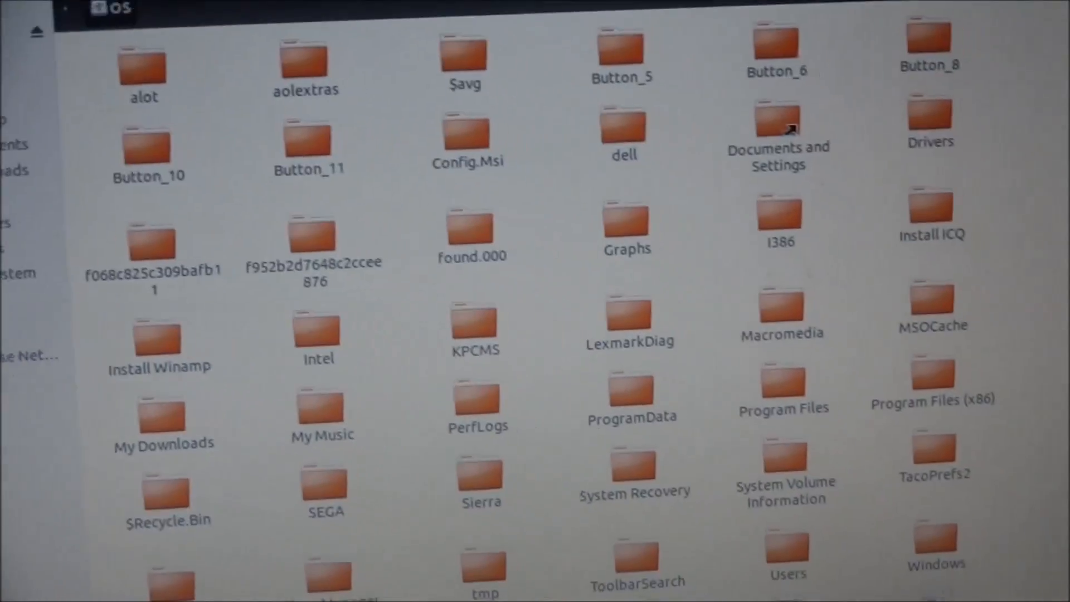
scroll(down, 3)
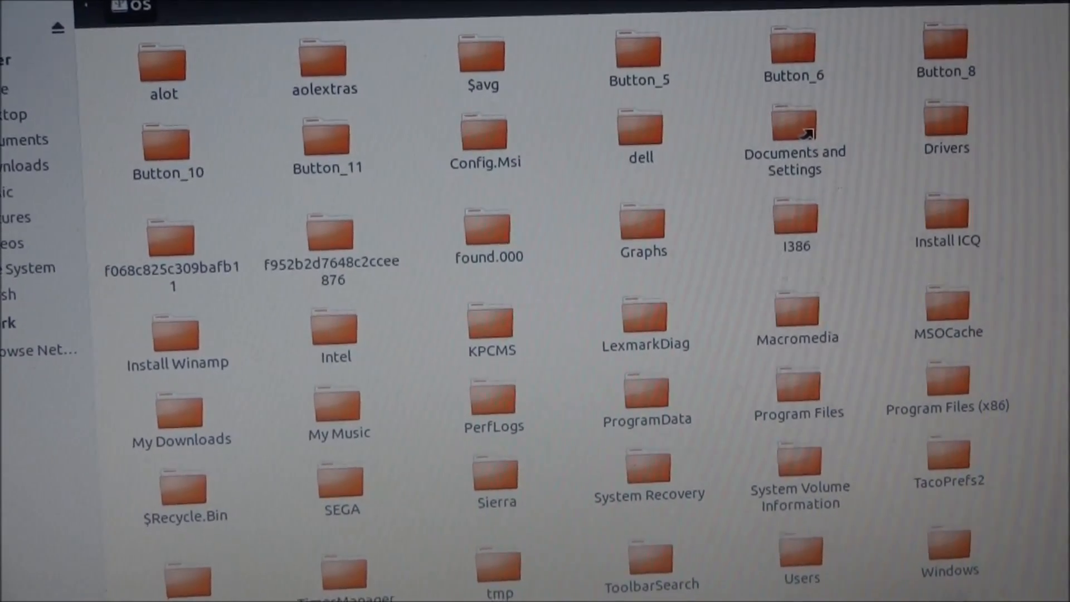
scroll(down, 3)
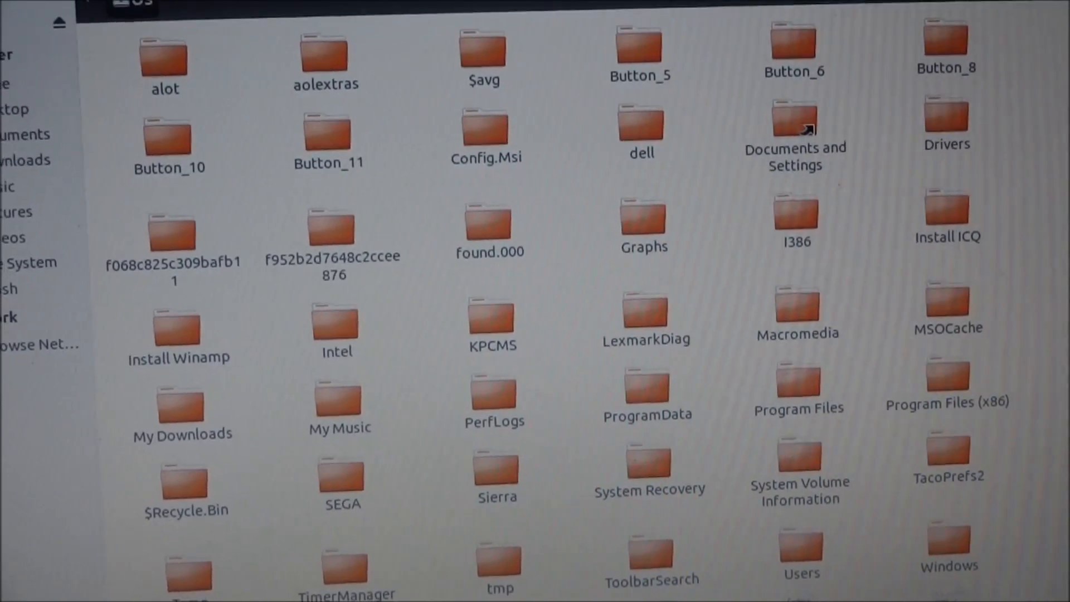
scroll(down, 3)
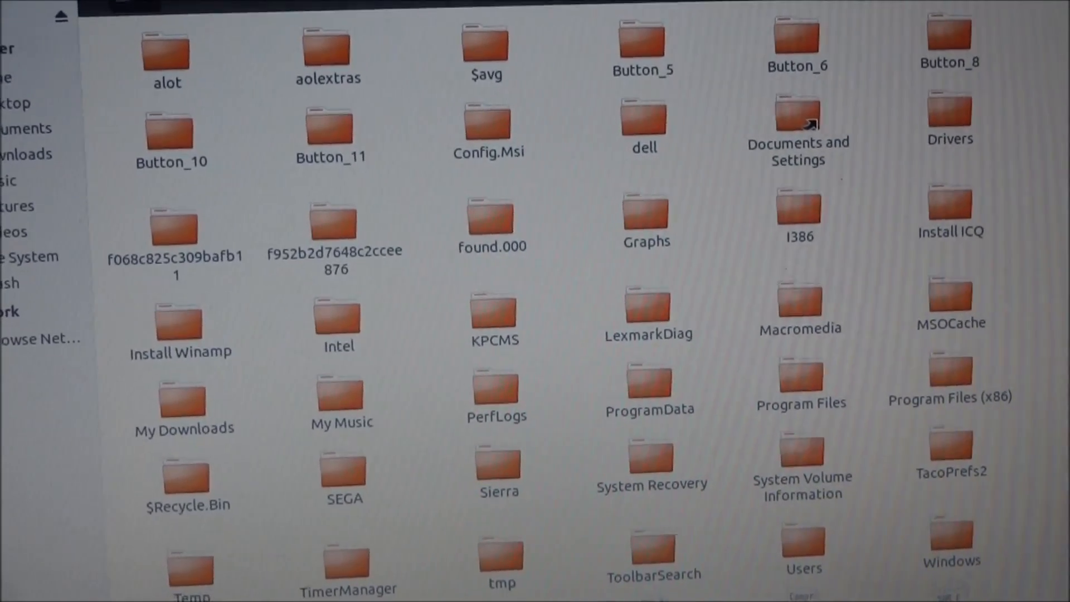